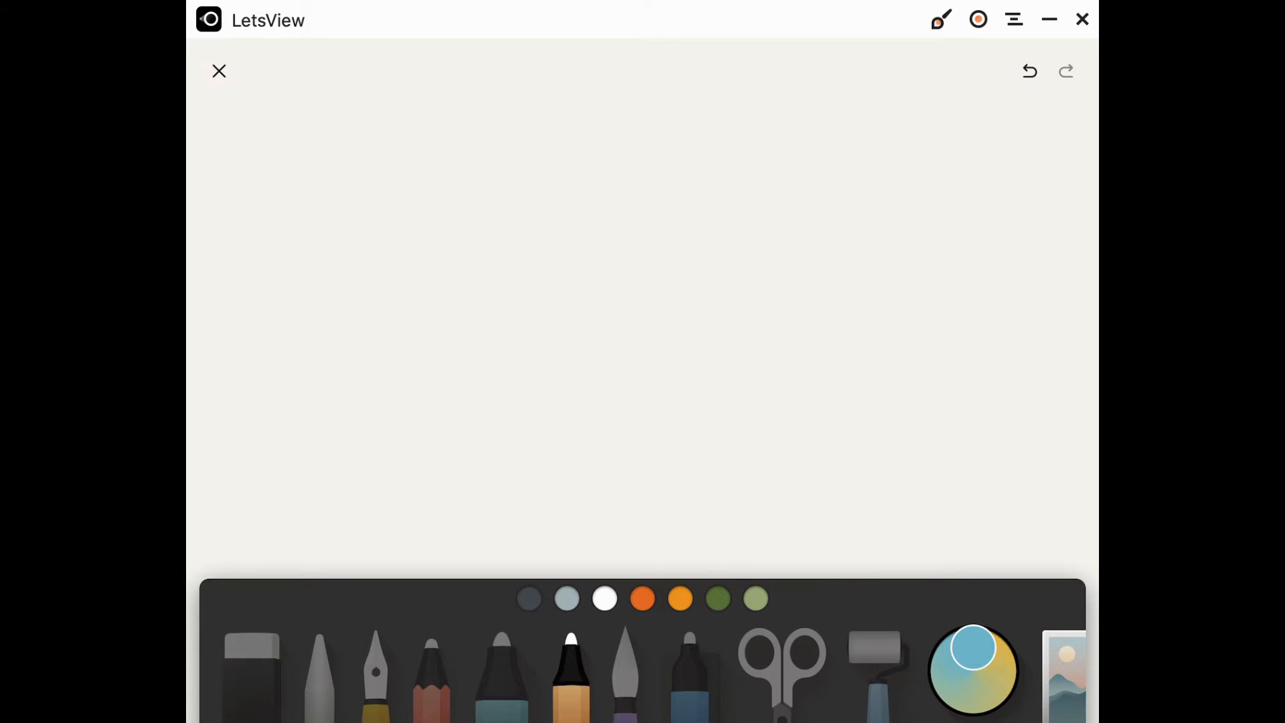
Step: Pick grey and sketch the horse's head outline with two eyes and a muzzle
{"action": "left_click", "coordinate": [566, 598]}
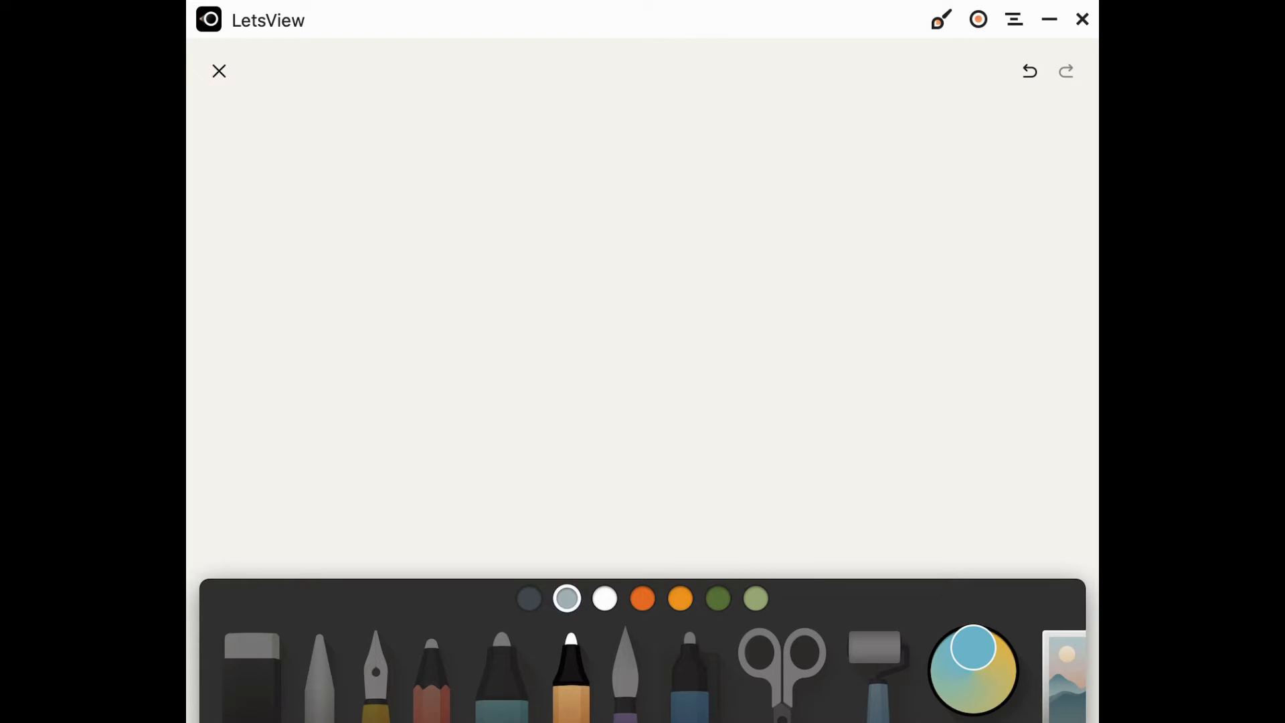
{"action": "left_click_drag", "start_coordinate": [432, 147], "coordinate": [473, 128]}
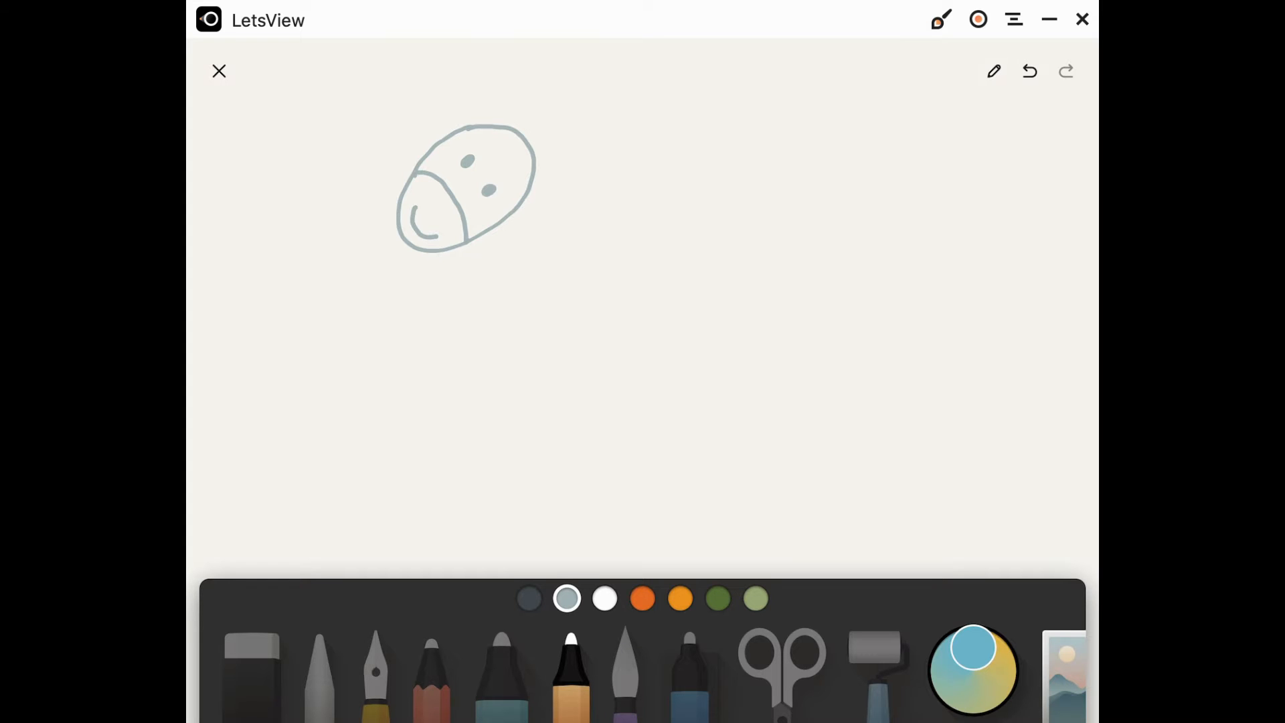
Step: Draw the front and back neck lines and the rounded body outline
{"action": "left_click_drag", "start_coordinate": [471, 242], "coordinate": [540, 360]}
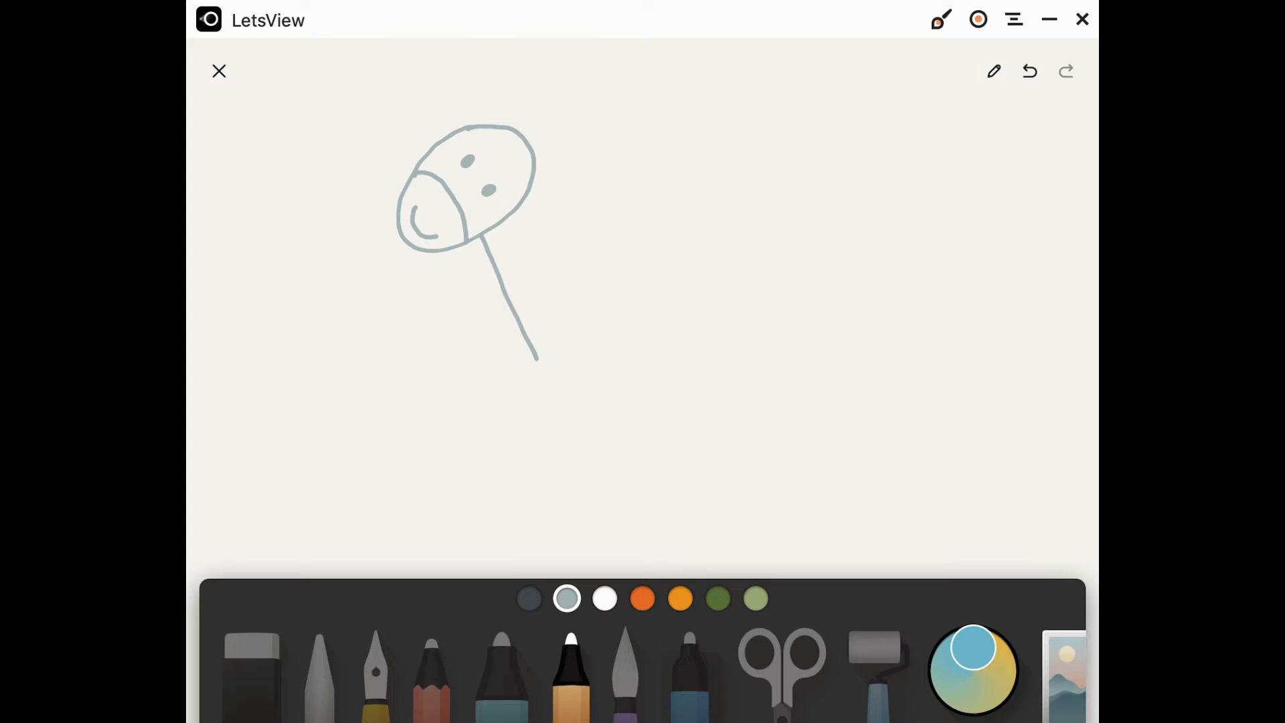
{"action": "left_click_drag", "start_coordinate": [533, 143], "coordinate": [565, 237]}
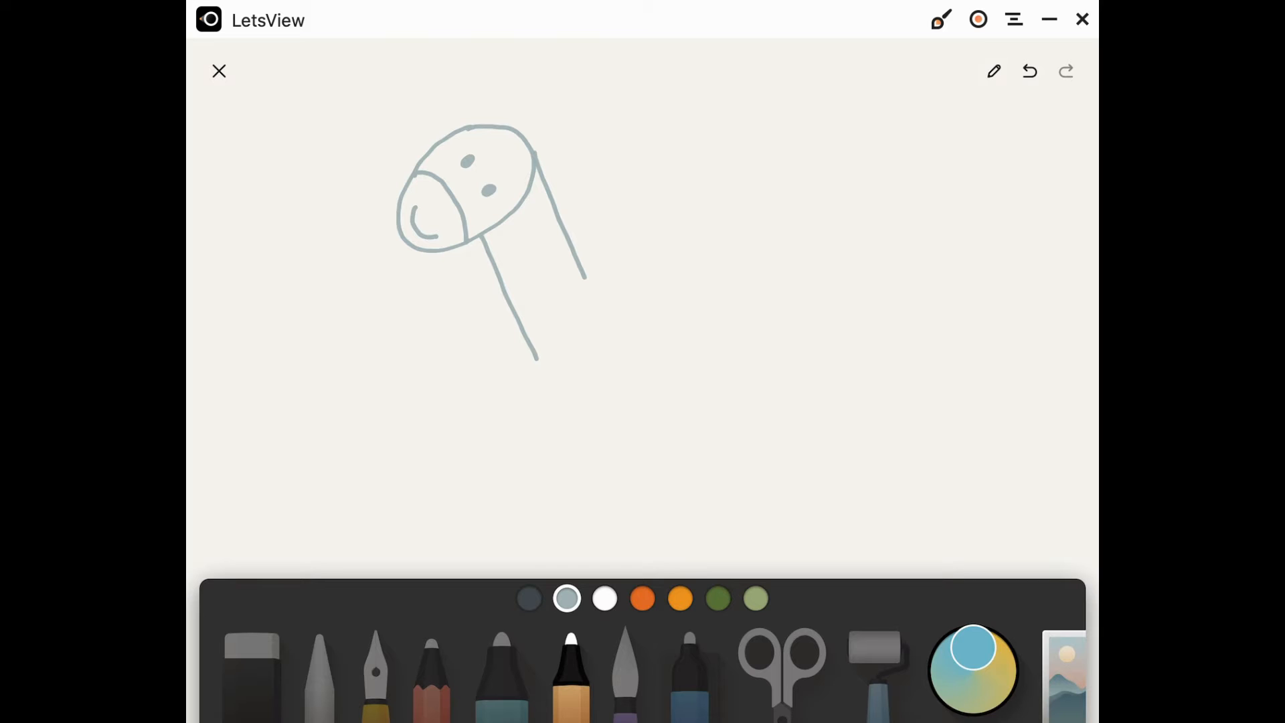
{"action": "left_click_drag", "start_coordinate": [587, 279], "coordinate": [689, 269]}
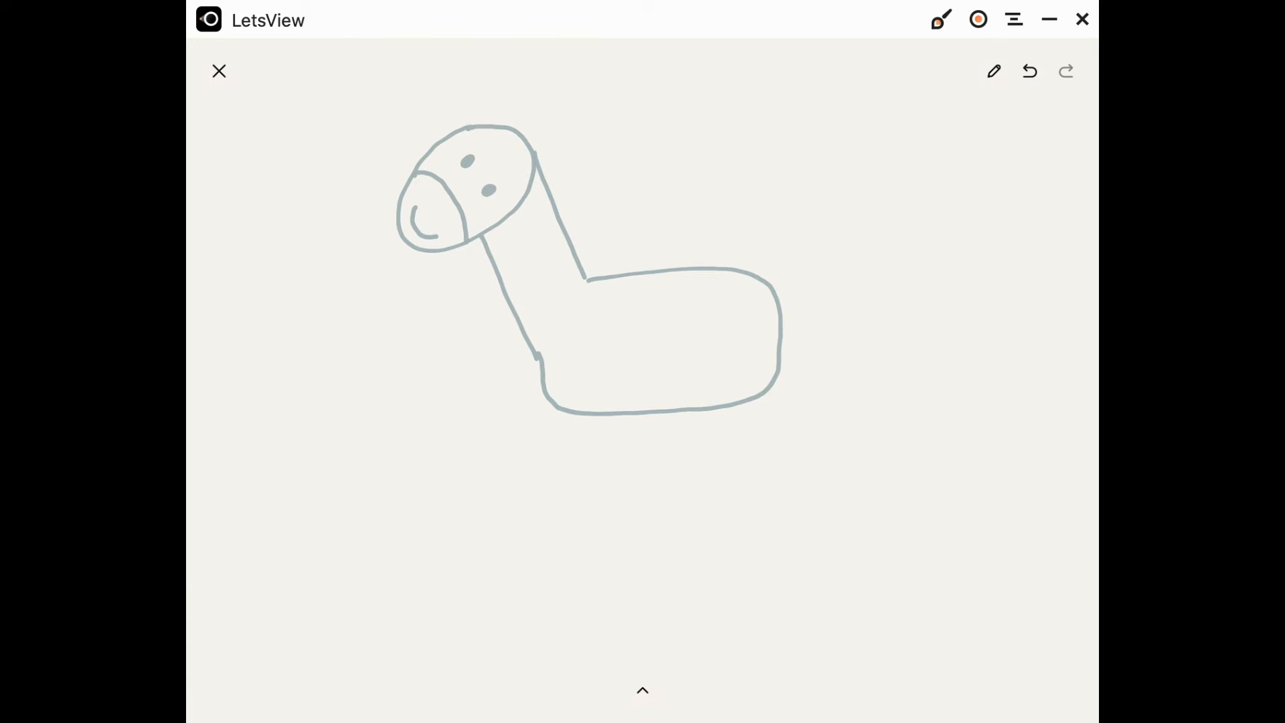
Step: Draw four legs, the saddle, ears, a wavy mane and a tufted tail
{"action": "left_click_drag", "start_coordinate": [533, 386], "coordinate": [565, 541]}
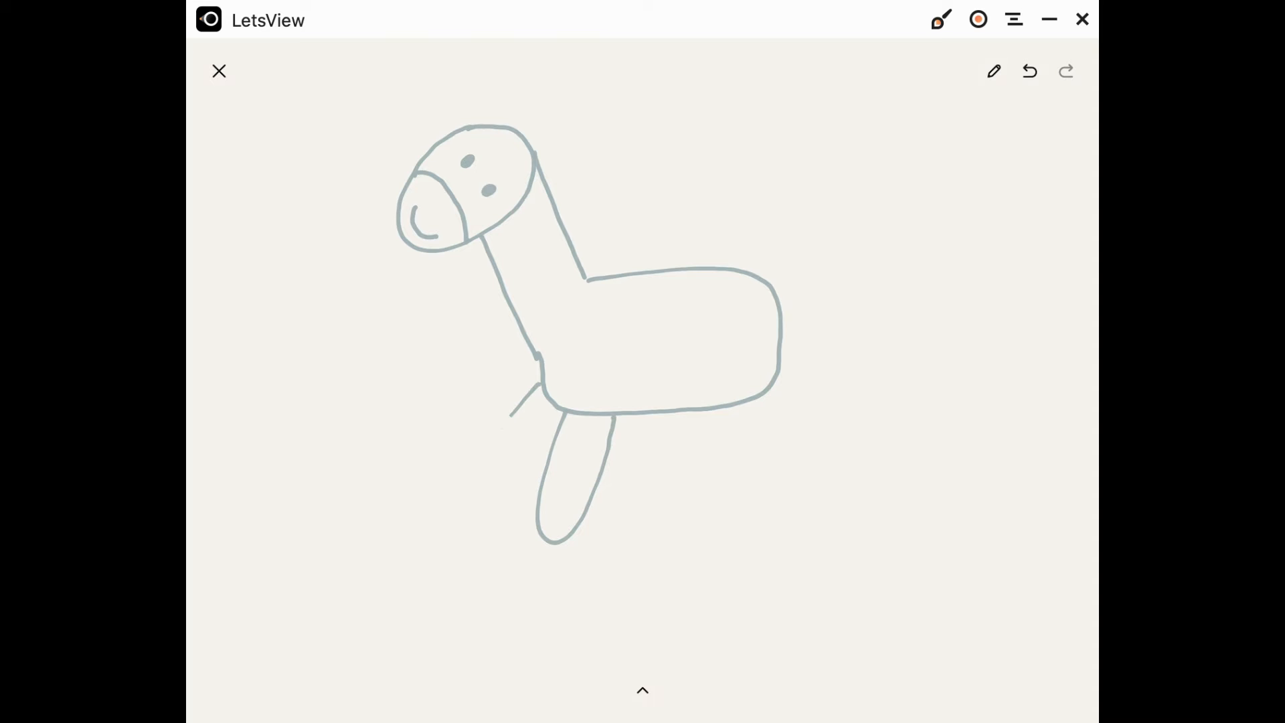
{"action": "left_click_drag", "start_coordinate": [532, 386], "coordinate": [483, 500]}
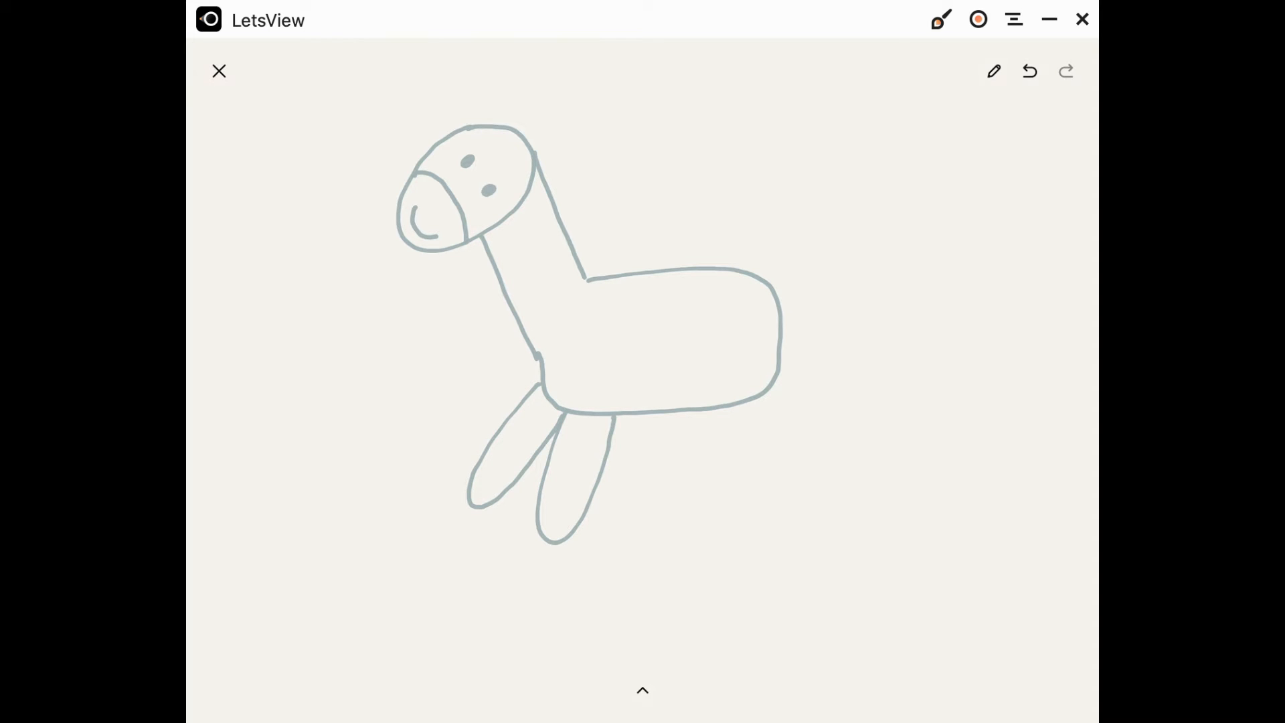
{"action": "left_click_drag", "start_coordinate": [737, 401], "coordinate": [738, 533]}
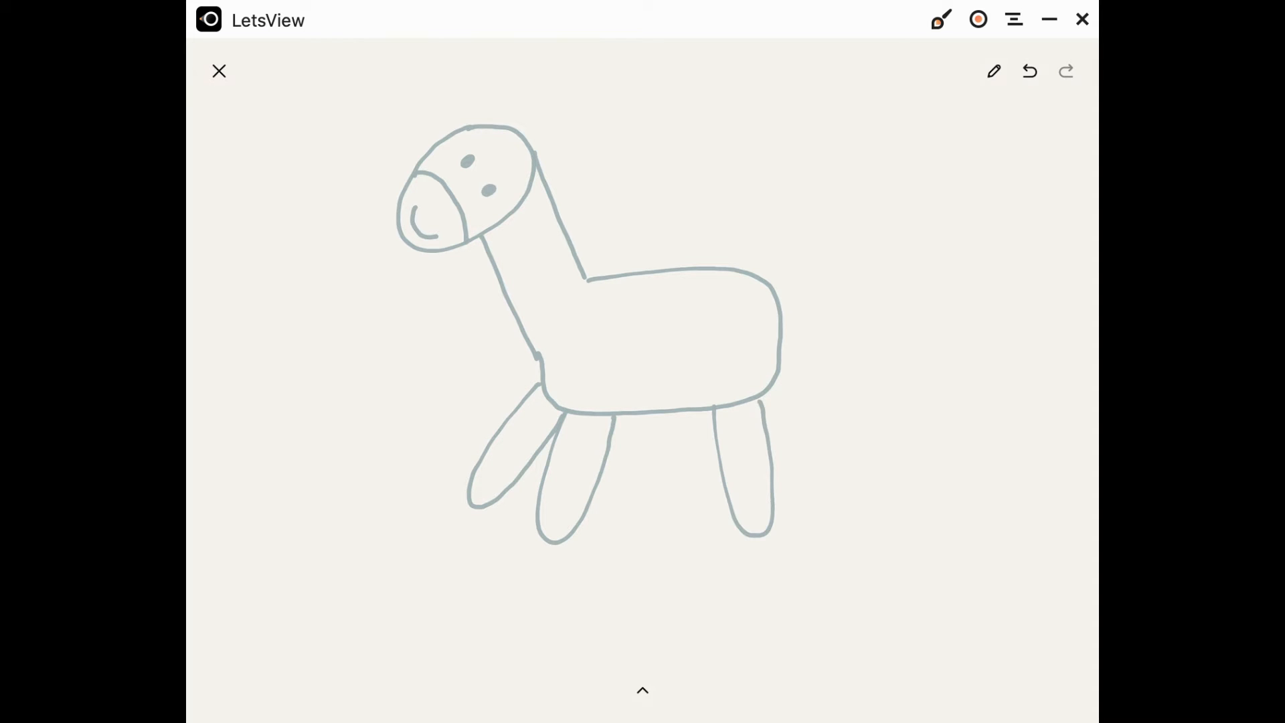
{"action": "left_click_drag", "start_coordinate": [786, 360], "coordinate": [803, 524]}
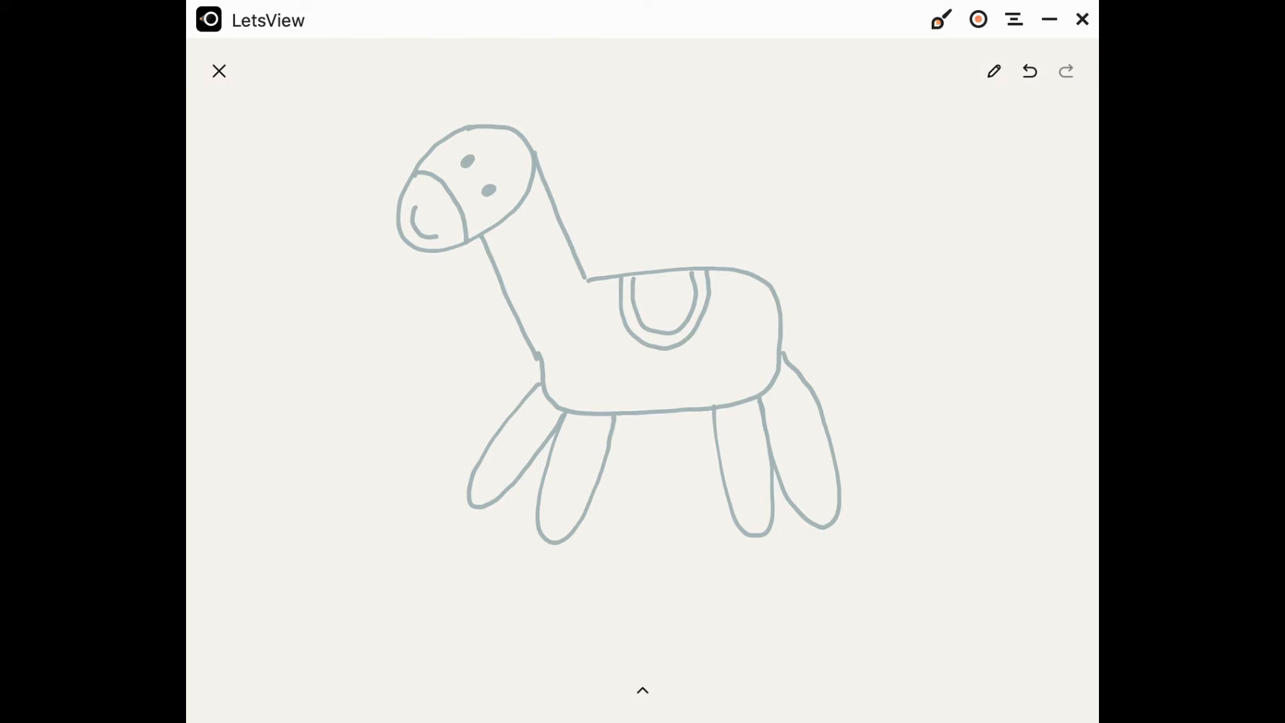
{"action": "left_click_drag", "start_coordinate": [774, 283], "coordinate": [860, 226]}
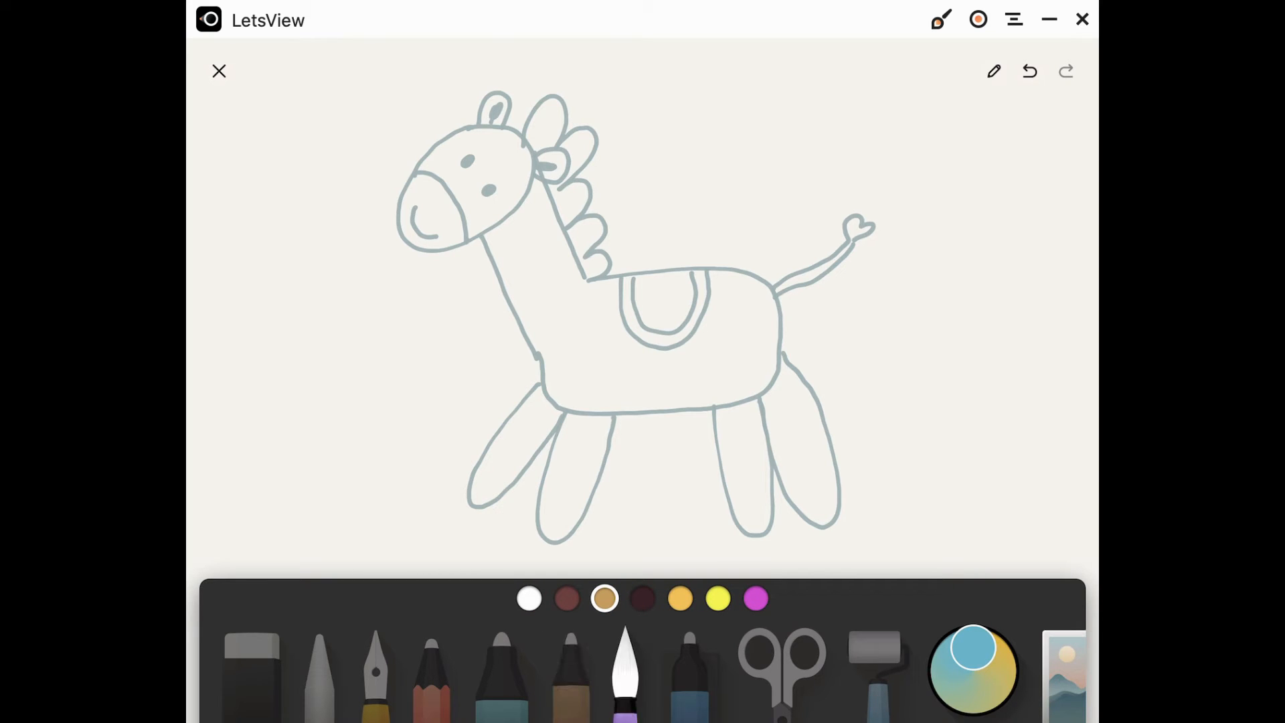
Step: Paint the neck, body, head, legs and tail tan, then pick dark brown
{"action": "left_click_drag", "start_coordinate": [516, 246], "coordinate": [558, 352]}
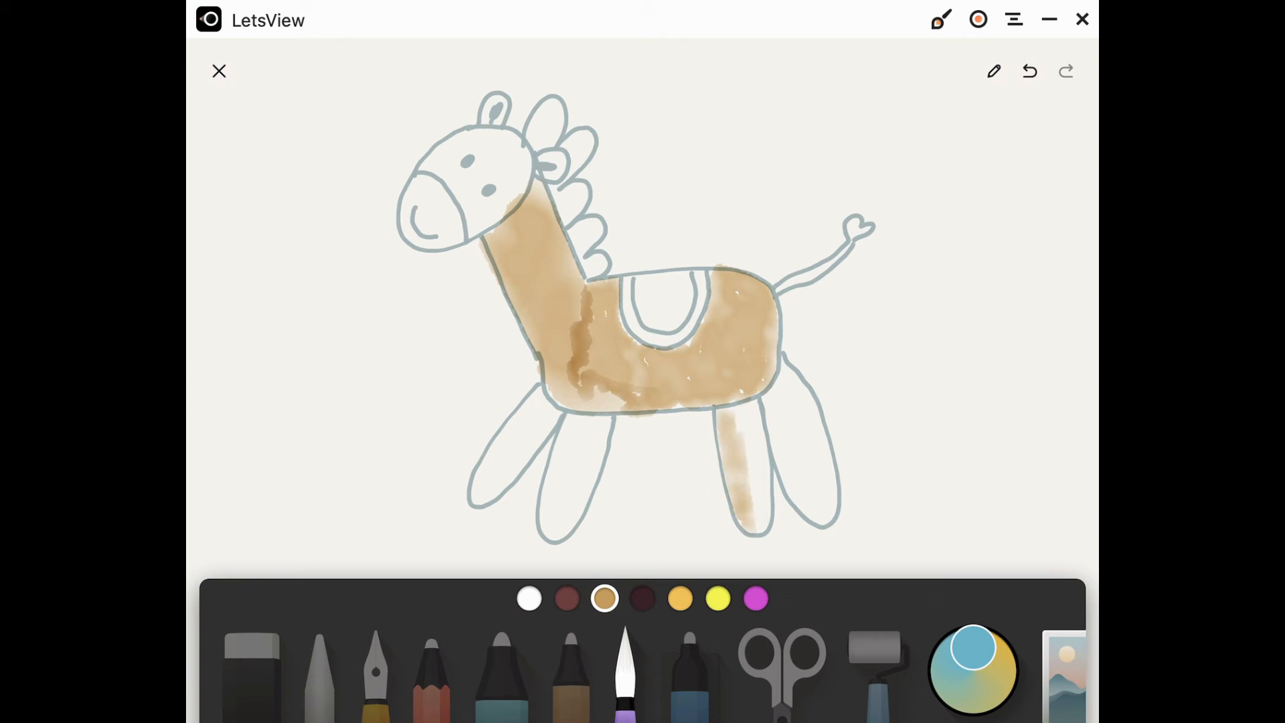
{"action": "left_click_drag", "start_coordinate": [754, 427], "coordinate": [787, 508]}
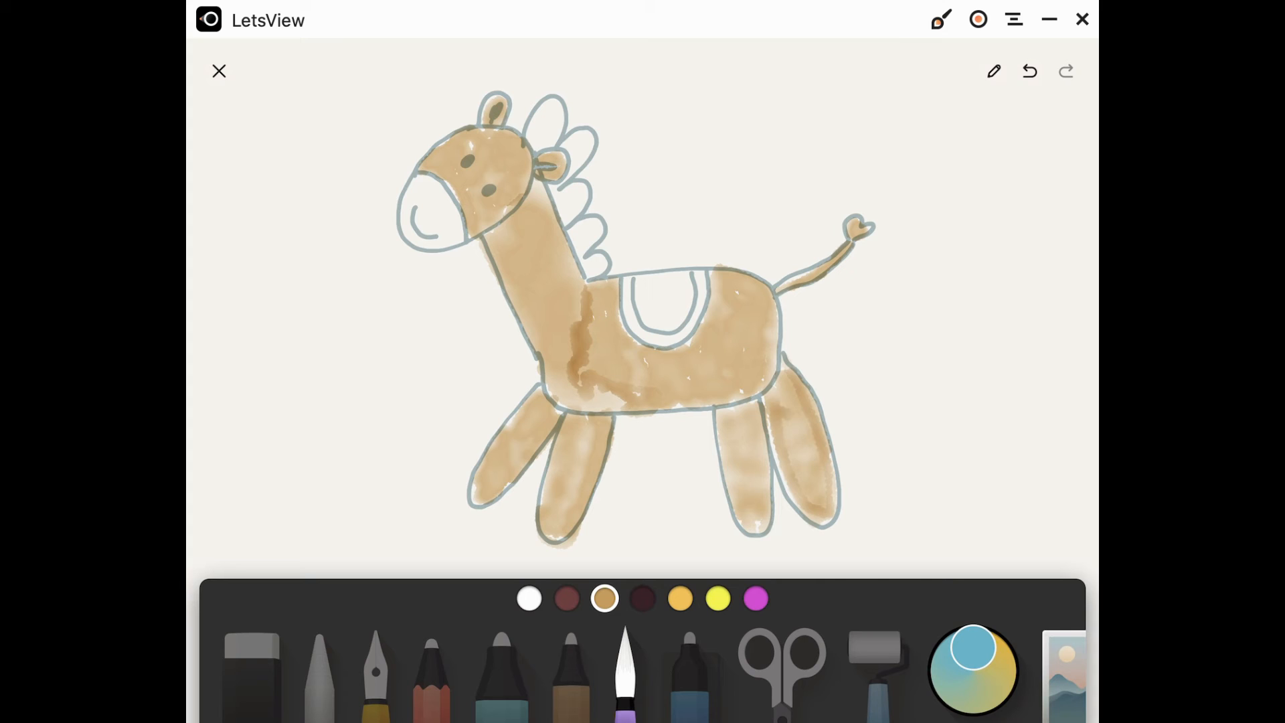
{"action": "left_click", "coordinate": [567, 599]}
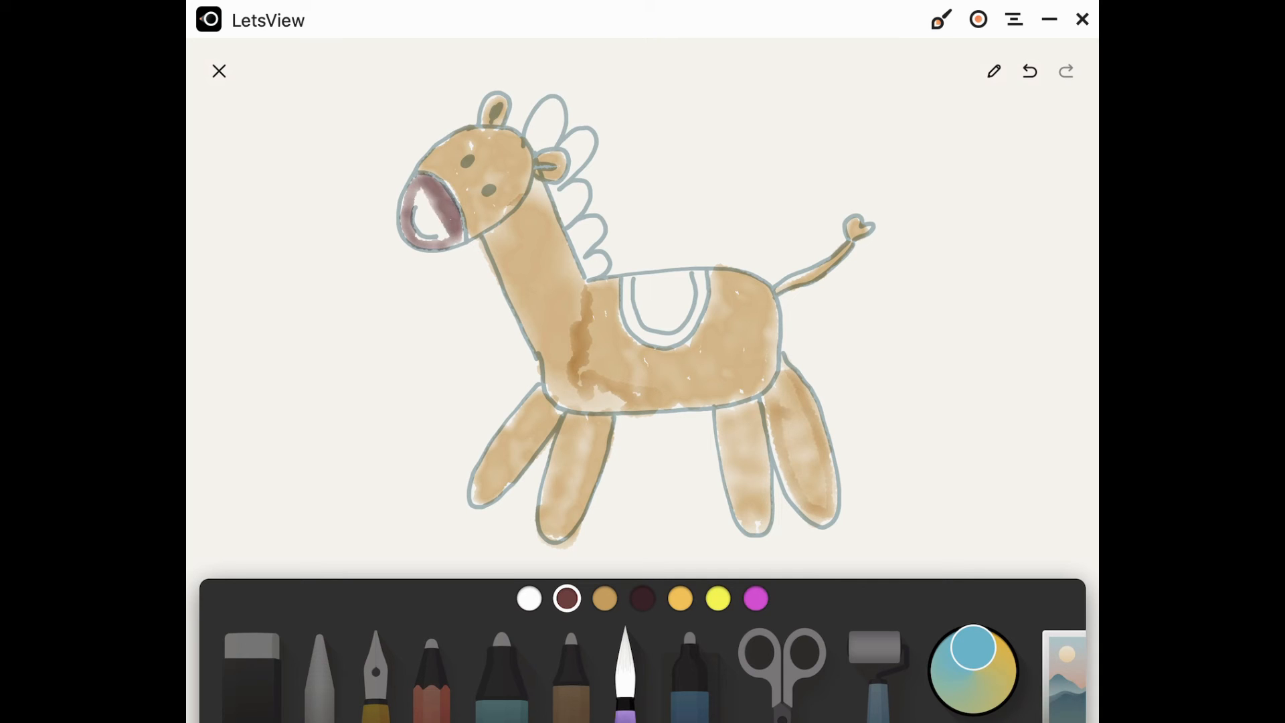
Step: Shade the muzzle, mane and tail tip dark brown, then pick magenta
{"action": "left_click", "coordinate": [431, 209]}
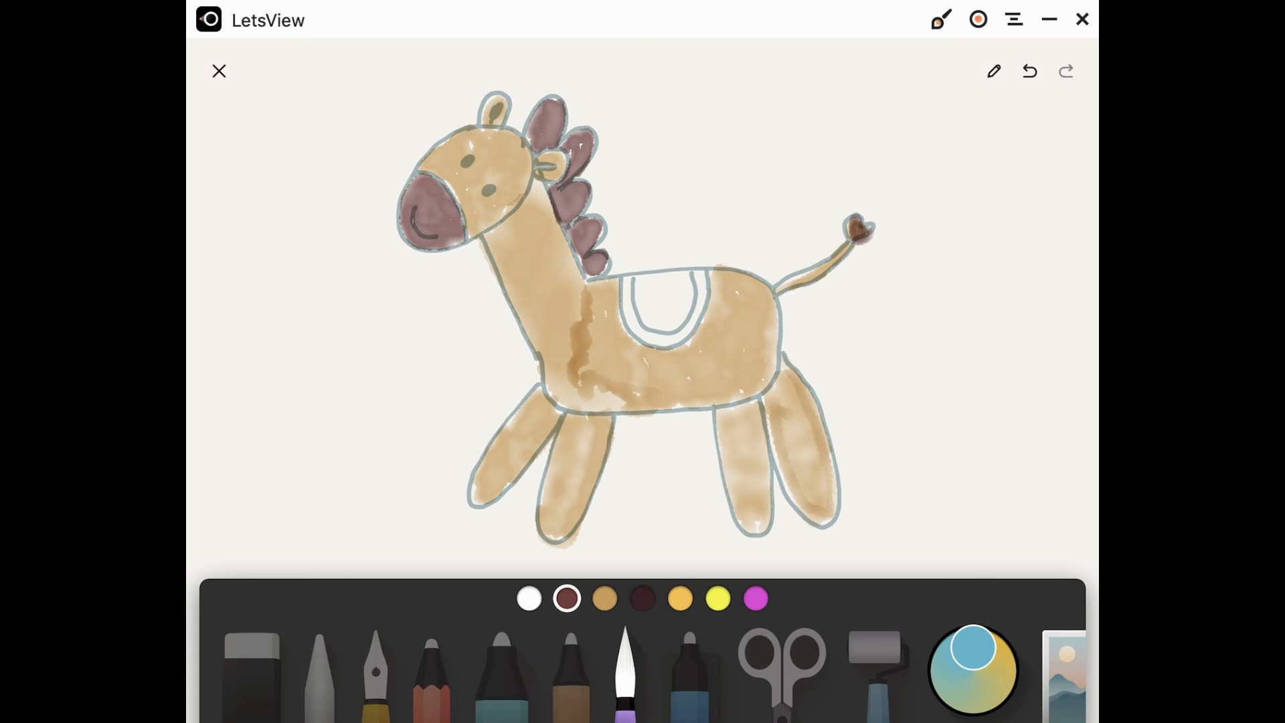
{"action": "left_click", "coordinate": [755, 598]}
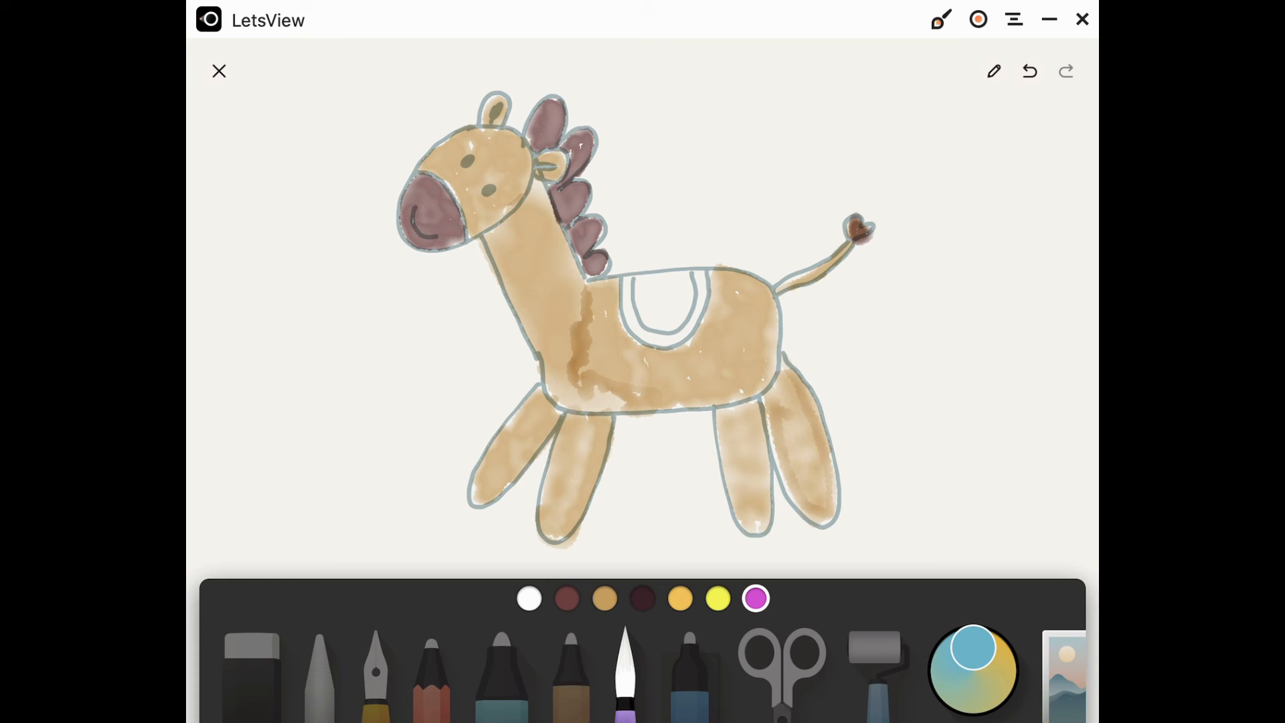
Step: Paint the saddle magenta with a yellow rim and pick dark brown for hooves
{"action": "left_click_drag", "start_coordinate": [638, 283], "coordinate": [643, 323]}
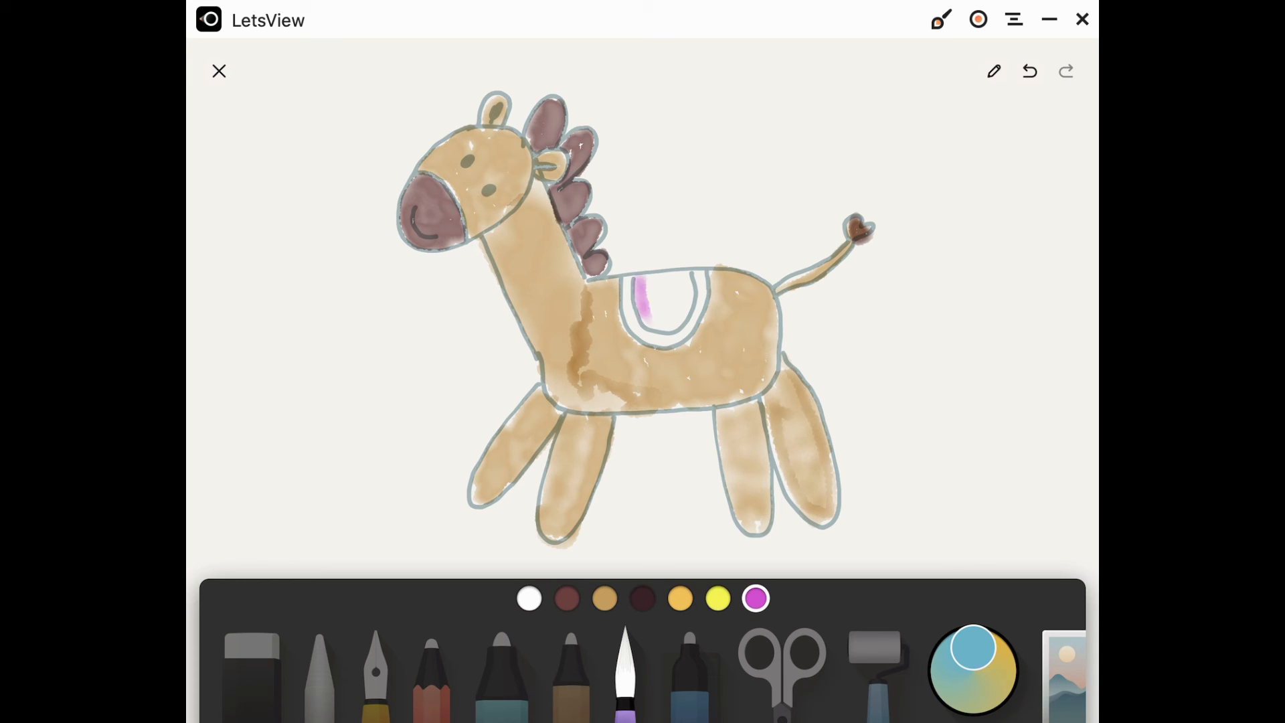
{"action": "left_click", "coordinate": [661, 303]}
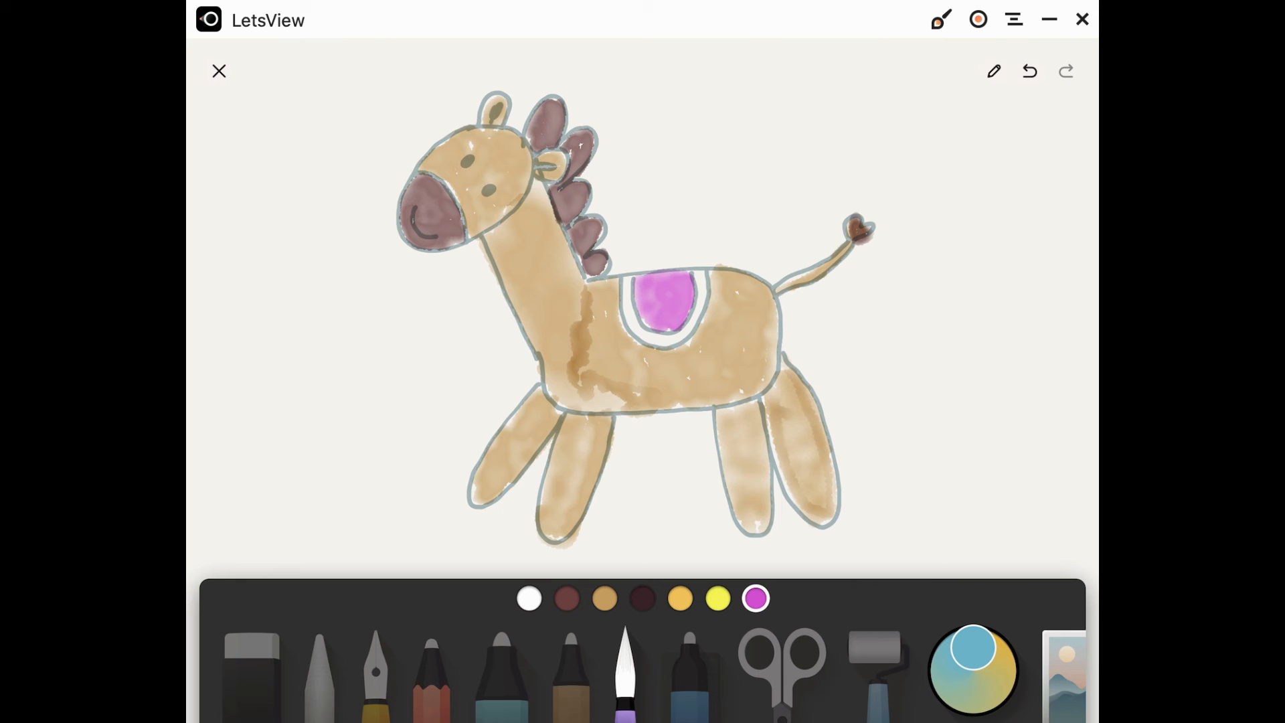
{"action": "left_click", "coordinate": [717, 598]}
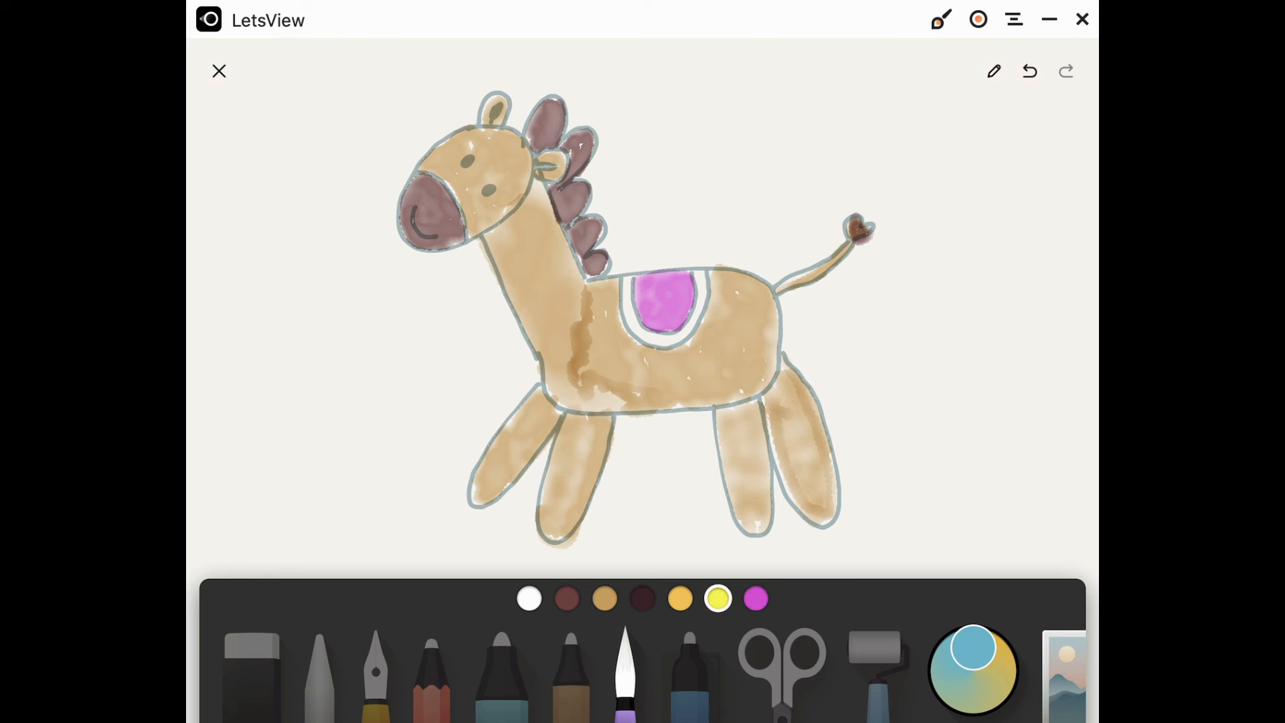
{"action": "left_click_drag", "start_coordinate": [656, 279], "coordinate": [647, 336]}
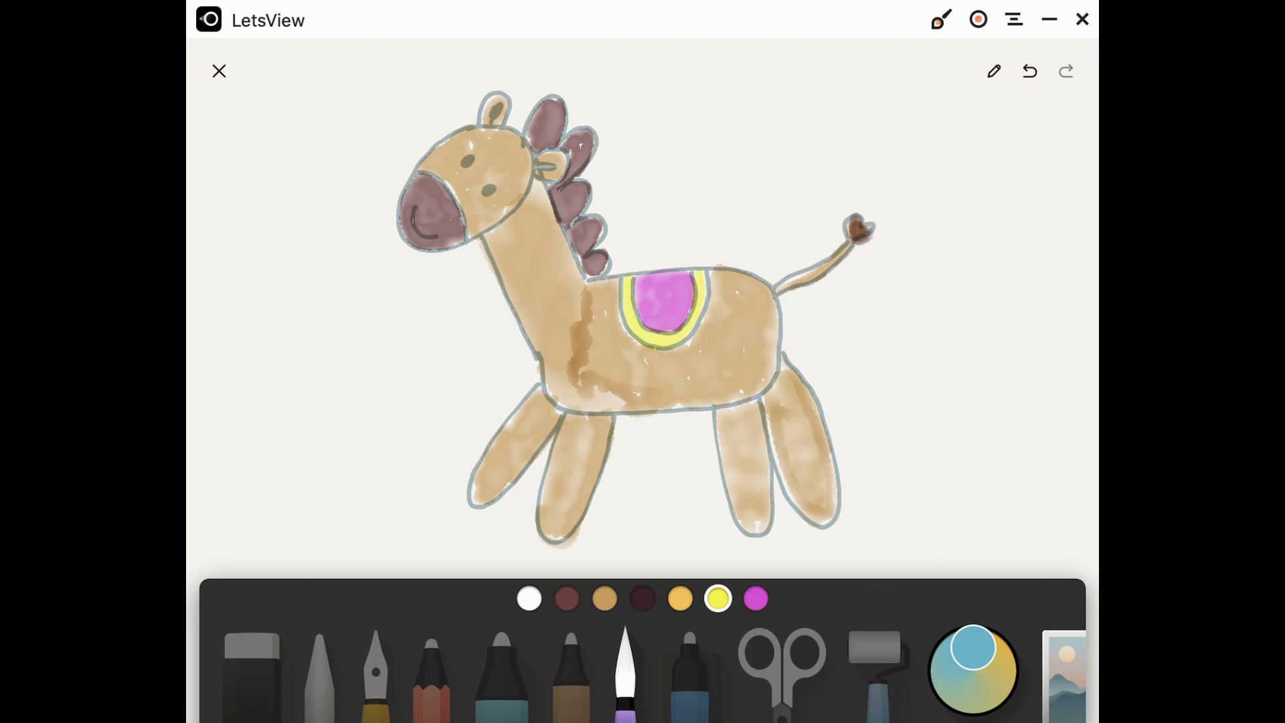
{"action": "left_click", "coordinate": [566, 598]}
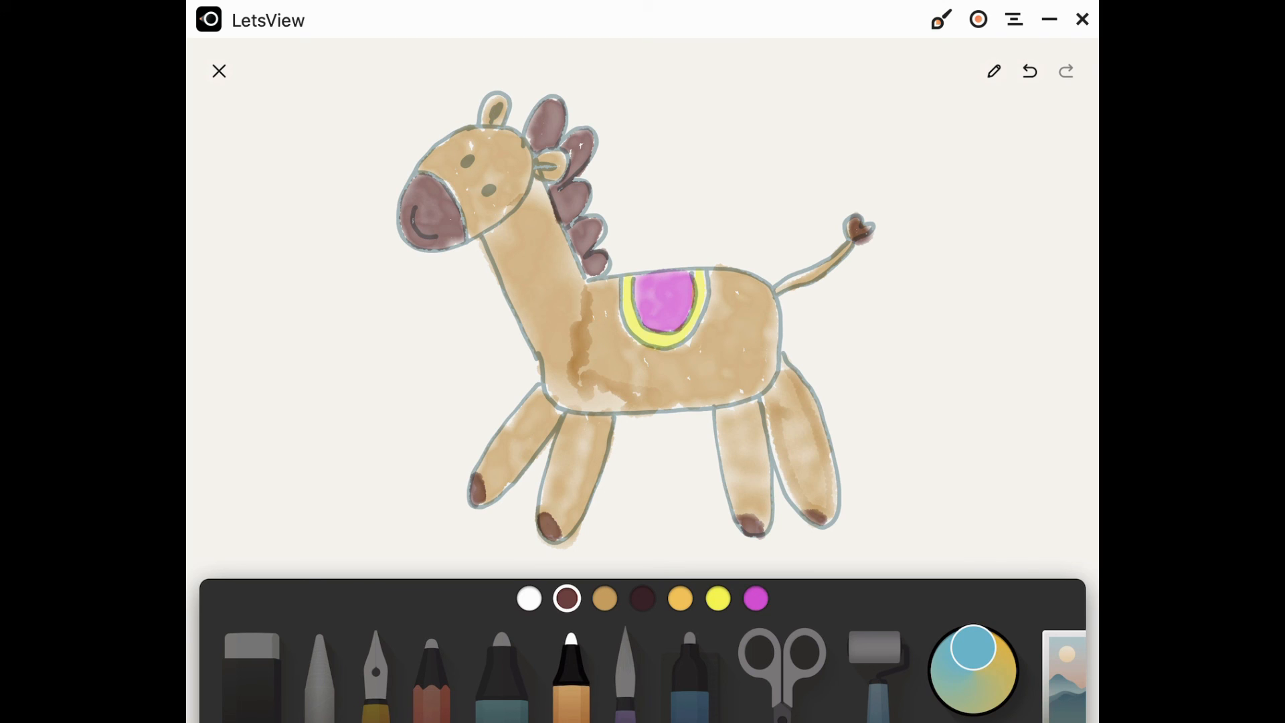
Step: Write the pink handwritten caption 'A horse lives in a her' below the horse
{"action": "left_click", "coordinate": [755, 598]}
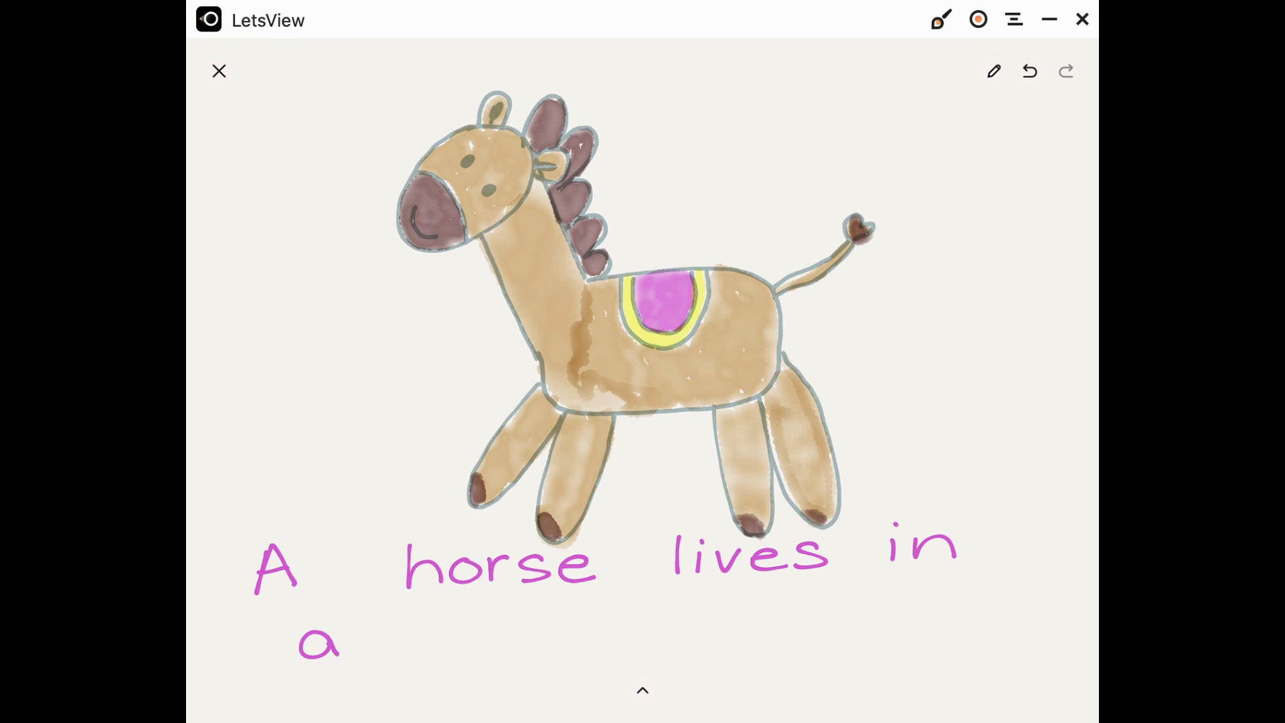
{"action": "type", "text": "her"}
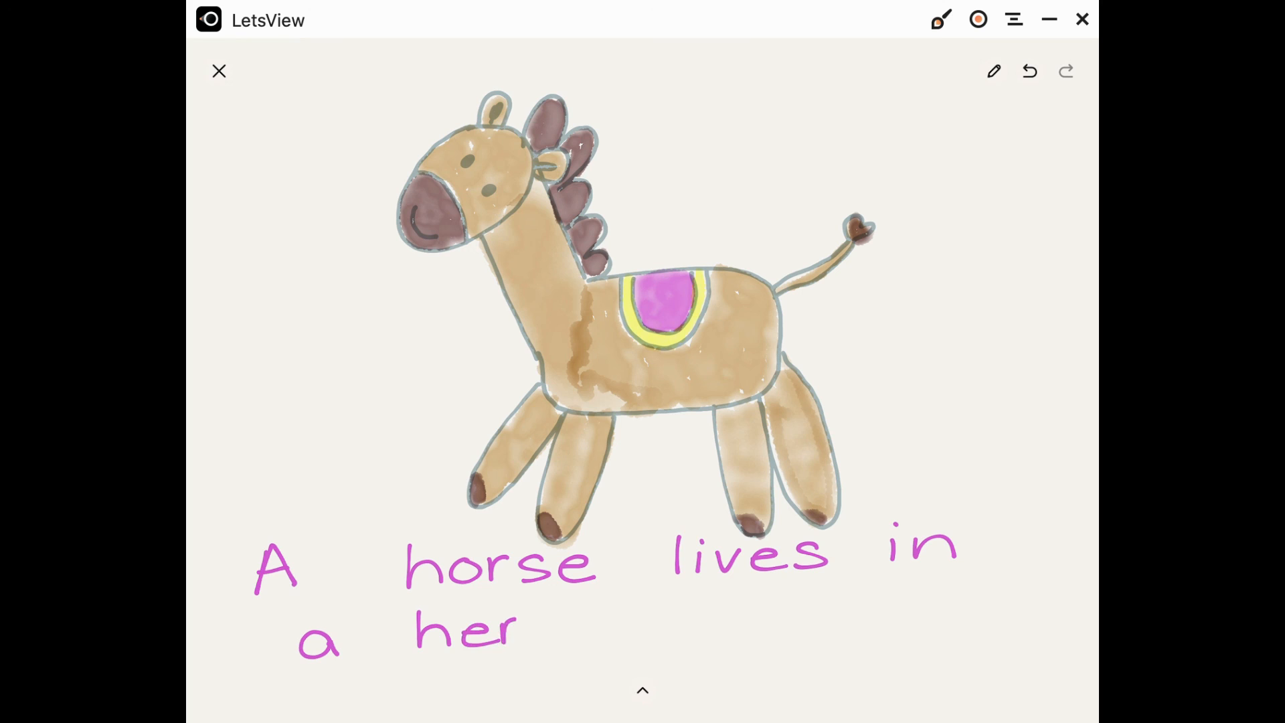